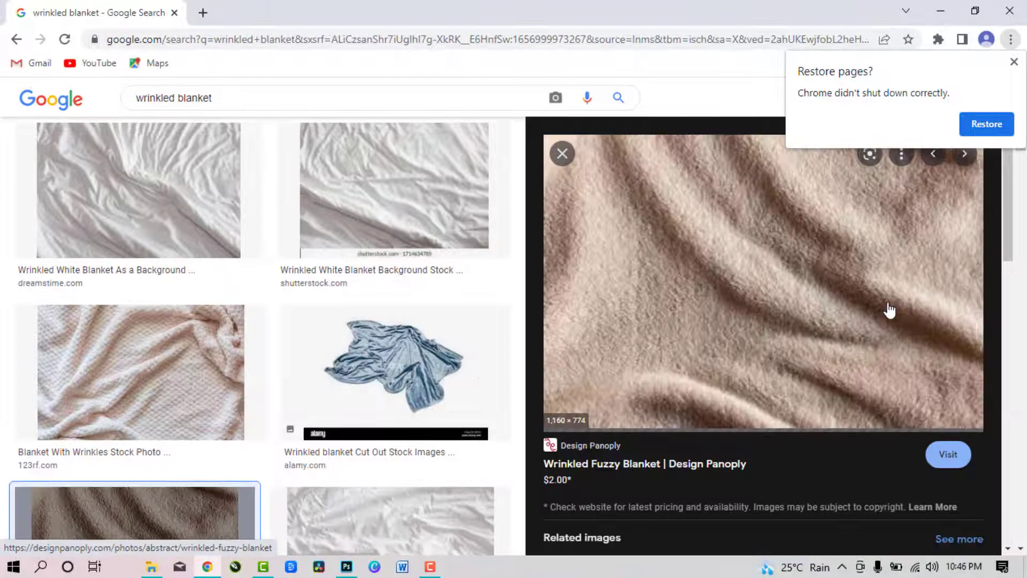
Save the wrinkled fuzzy blanket photo to the source file folder and bring it into Photoshop
right_click(891, 309)
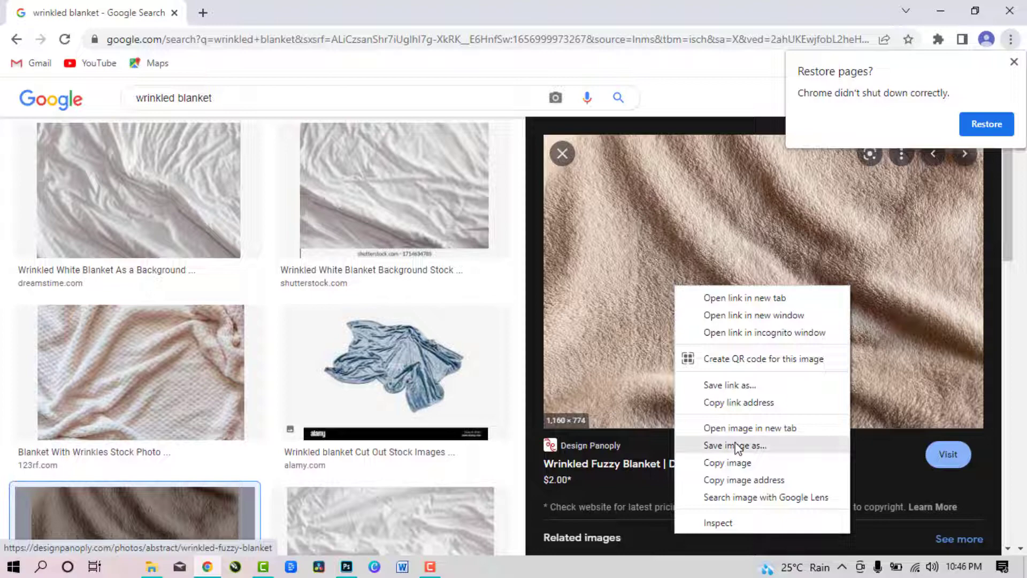
left_click(734, 446)
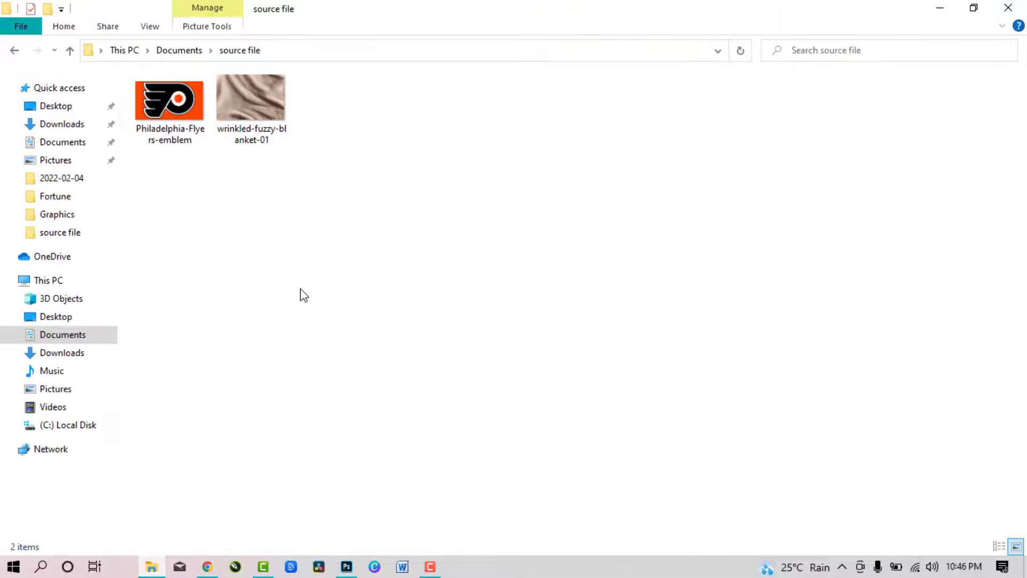
left_click(346, 567)
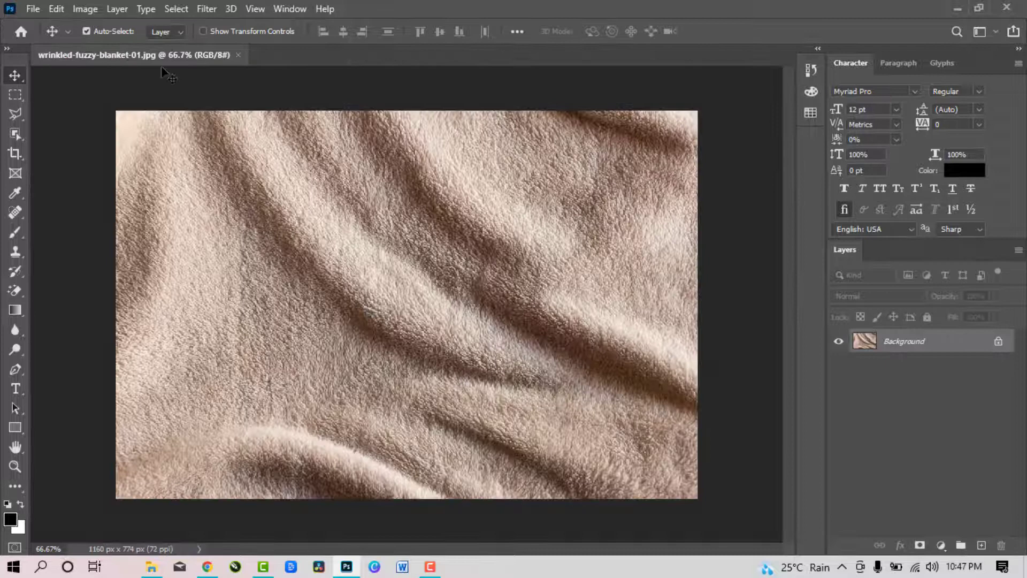
Desaturate the blanket photo to grayscale via Image > Adjustments
left_click(85, 9)
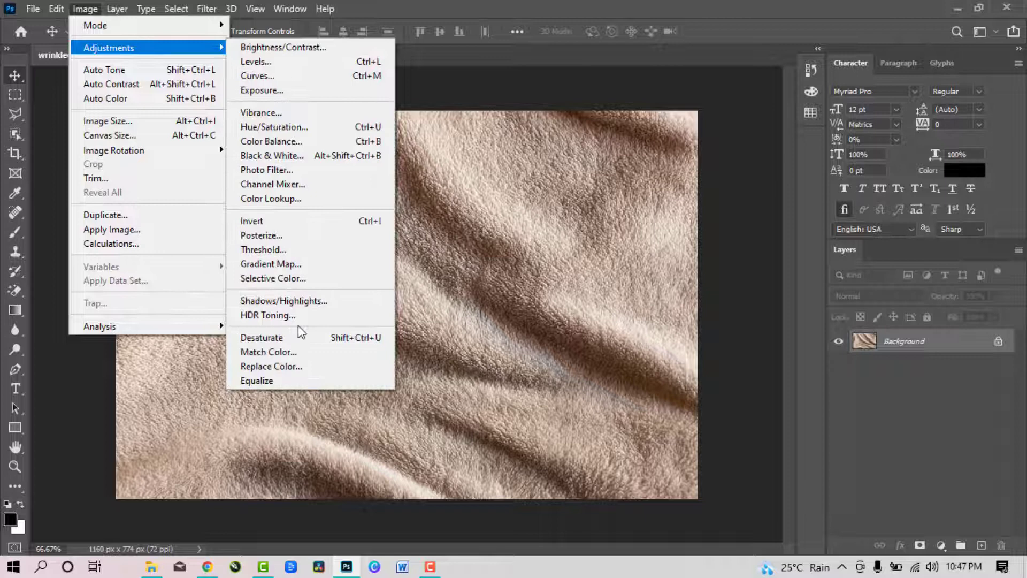
left_click(261, 337)
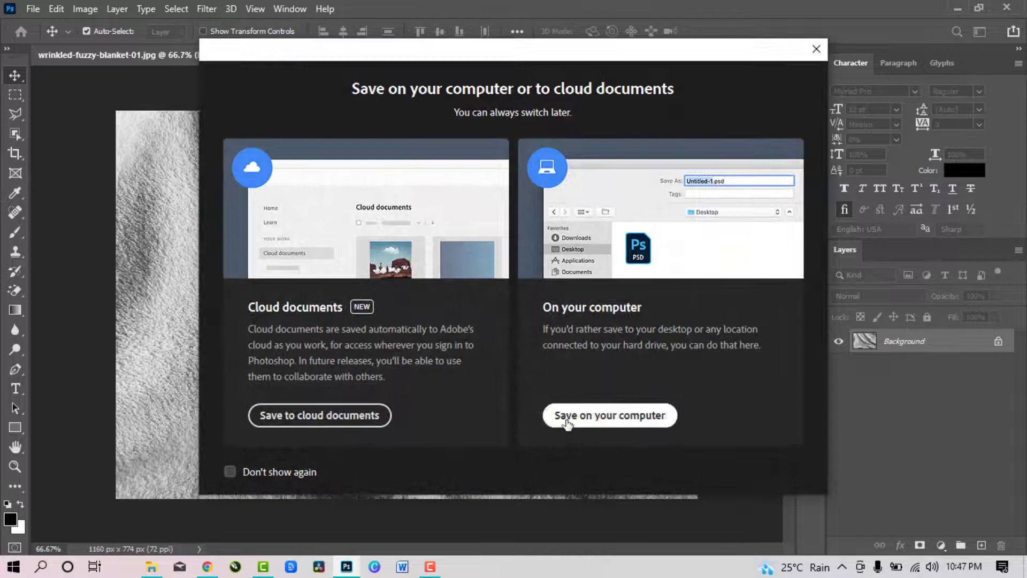
Save the grayscale blanket on the computer as Displacement.psd
left_click(608, 415)
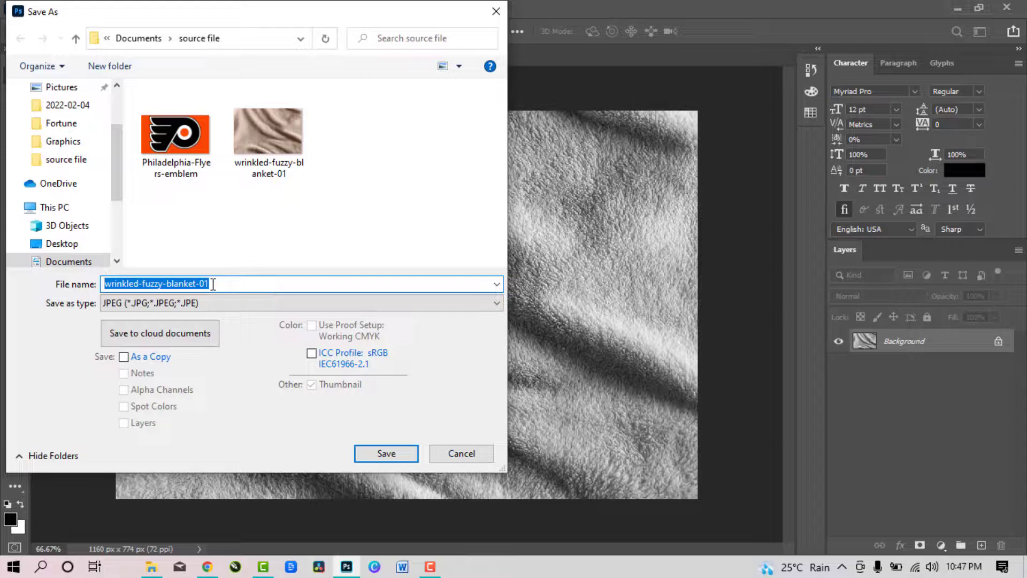
type("Displacement")
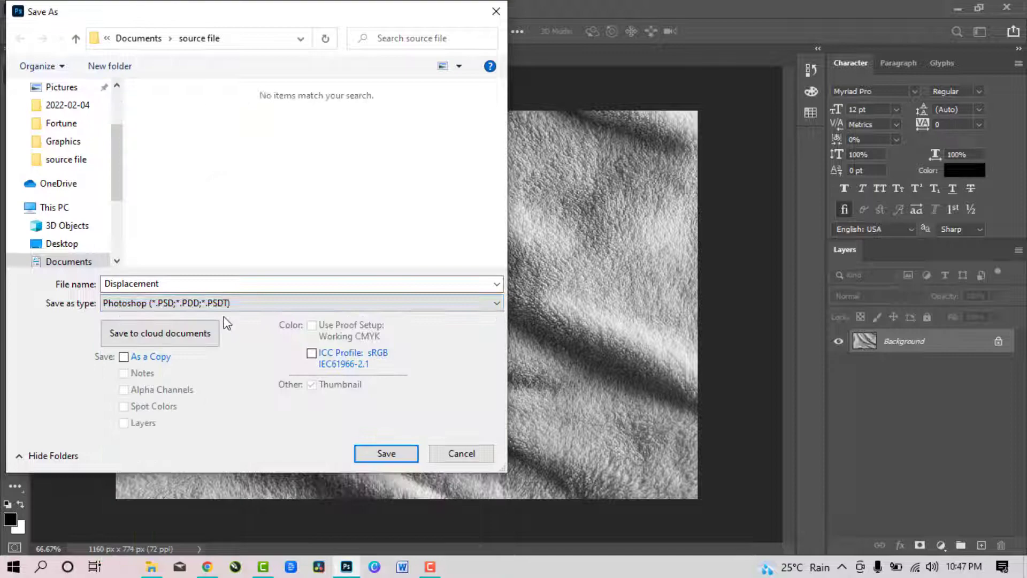
left_click(386, 454)
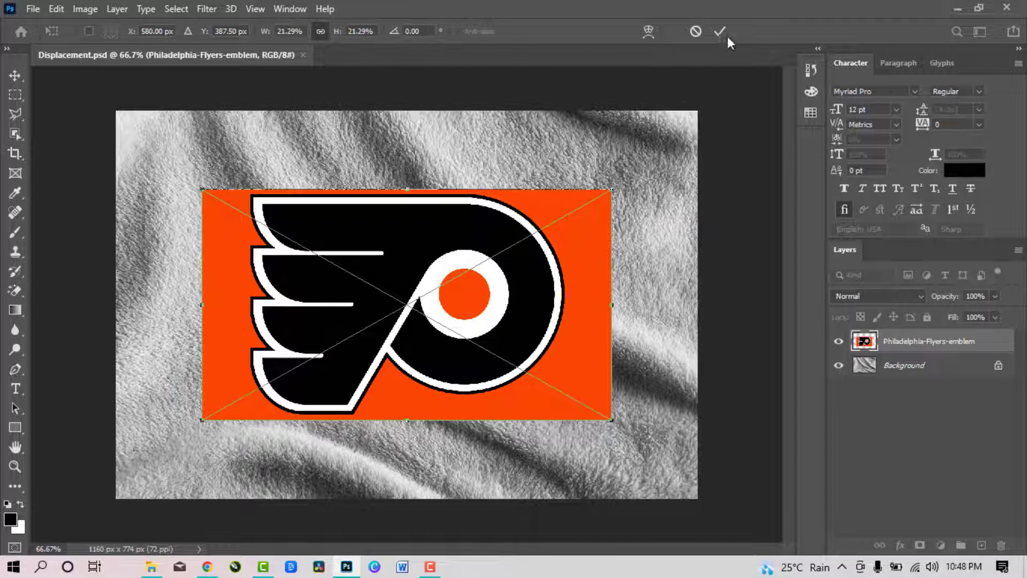
Commit the placed Flyers emblem layer and strip its orange background
left_click(720, 31)
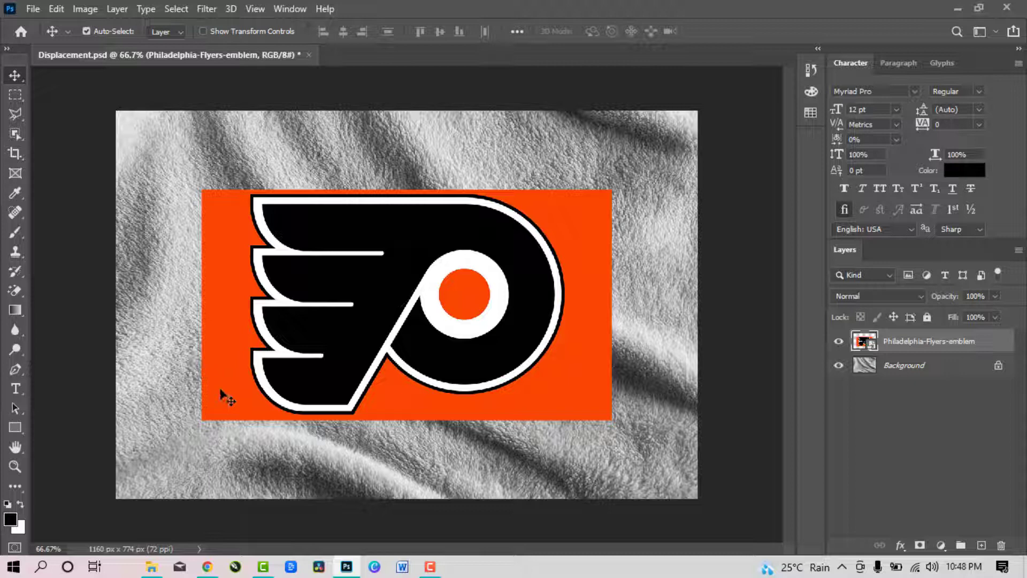
left_click(14, 290)
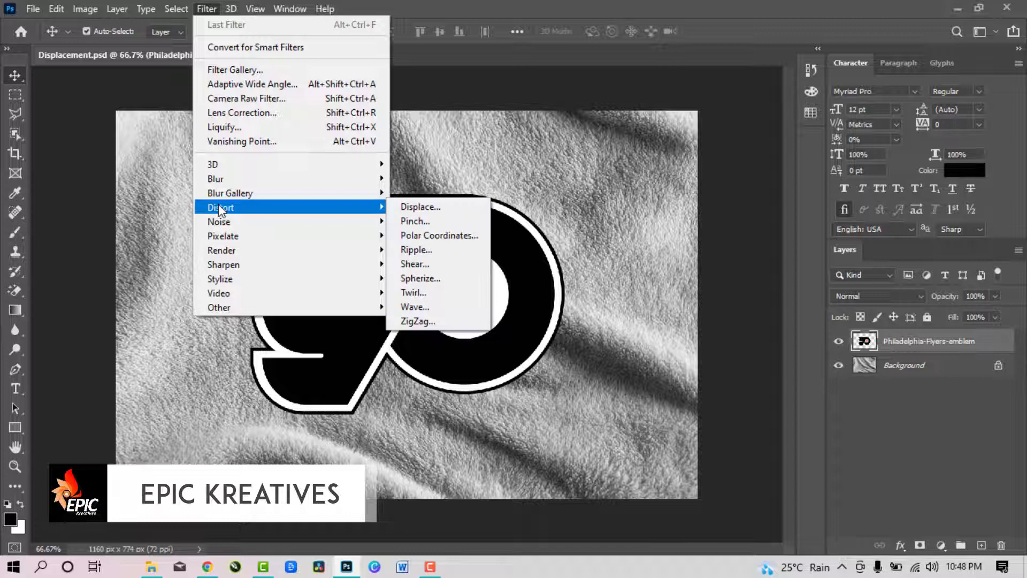
Displace the emblem at scale 10 using Displacement.psd as the map
left_click(420, 207)
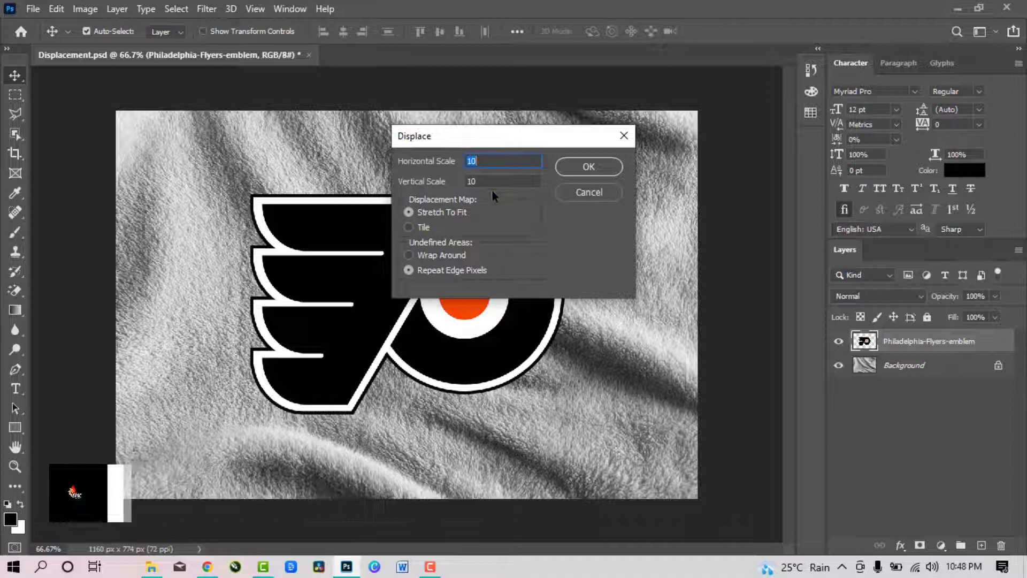
left_click(588, 167)
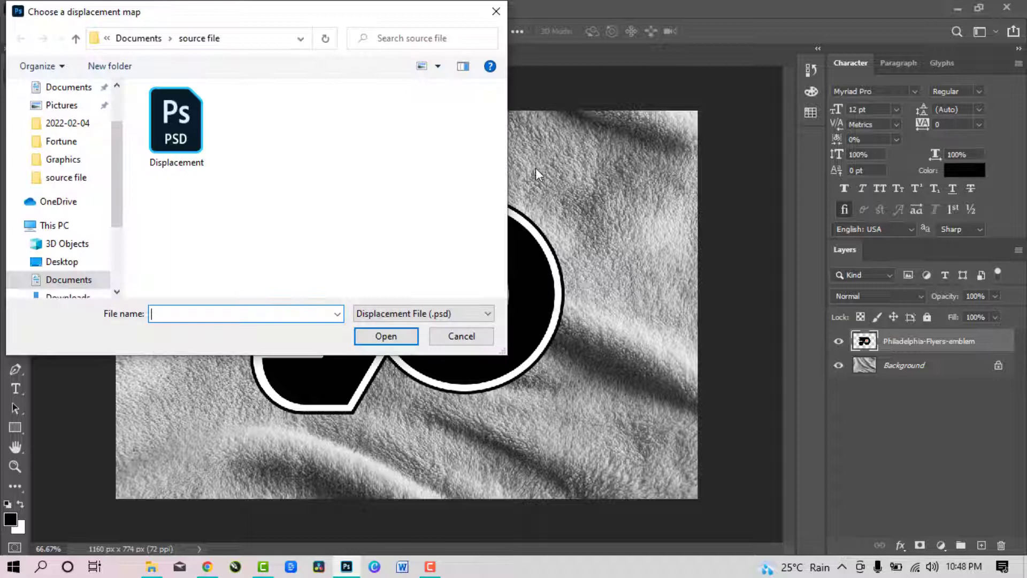
left_click(176, 121)
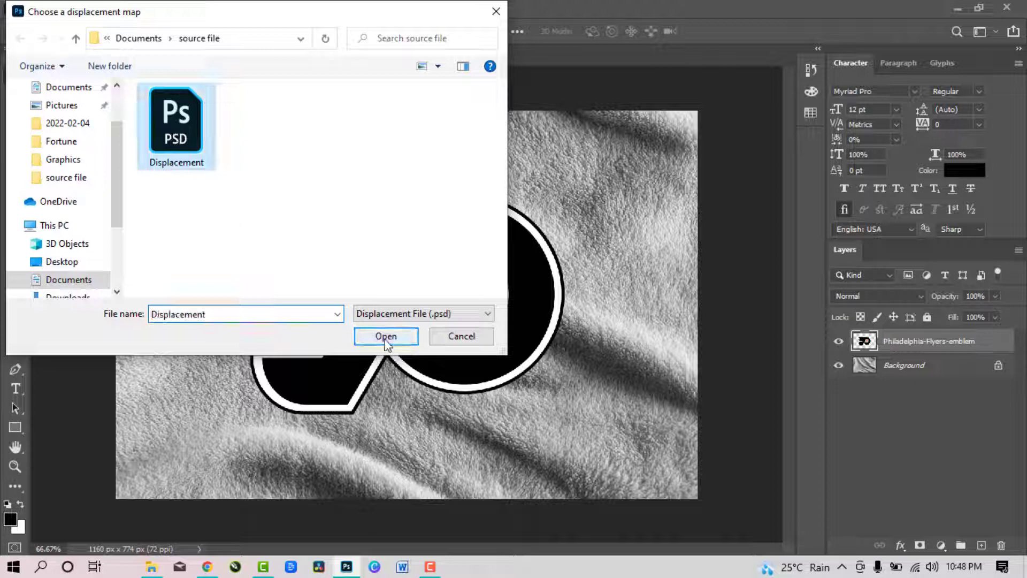
left_click(387, 336)
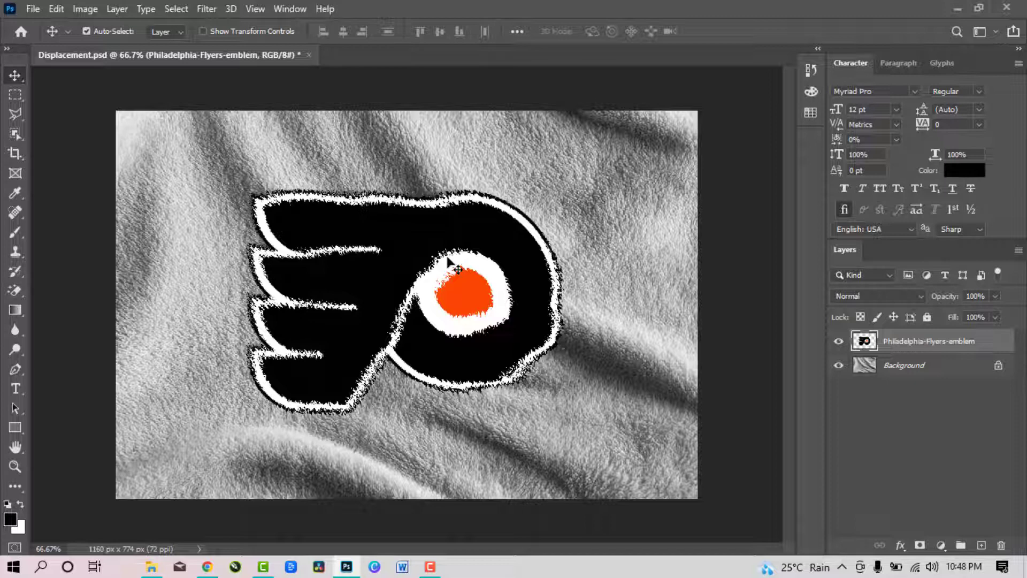
Set the emblem layer's blend mode to Overlay
left_click(874, 297)
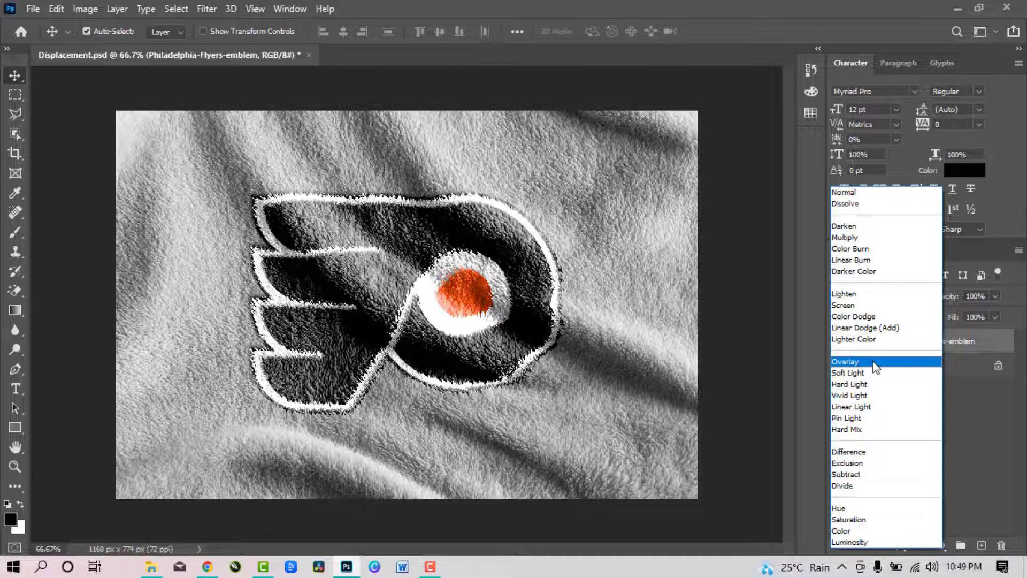
left_click(846, 361)
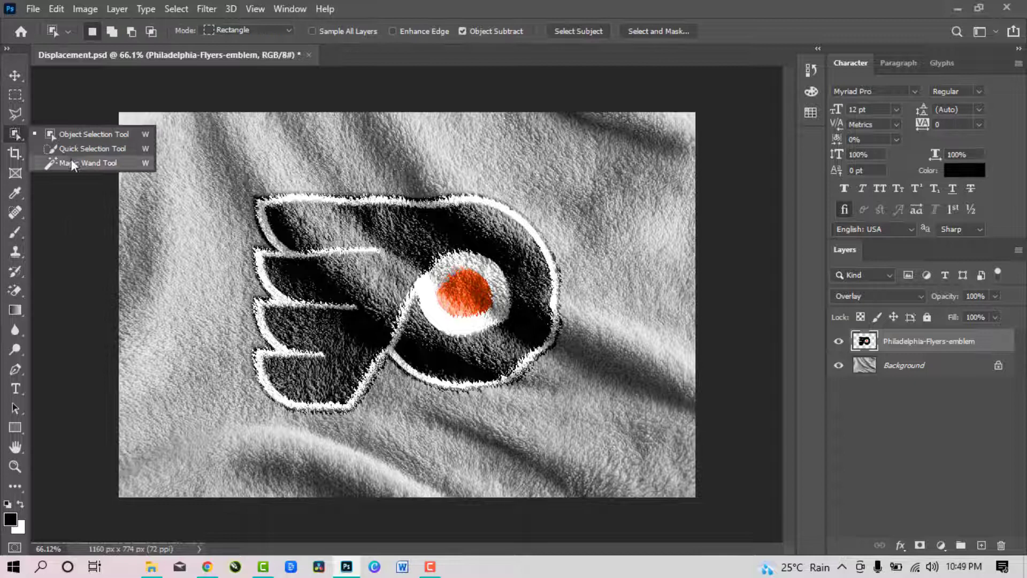
Magic Wand the background and add a Solid Color fill layer in light orange
left_click(90, 163)
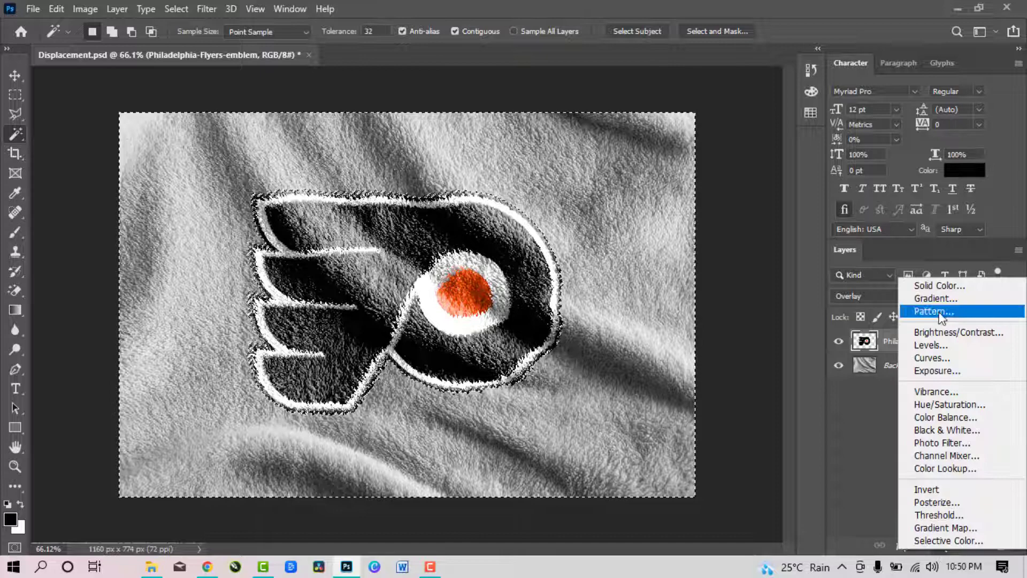
left_click(939, 285)
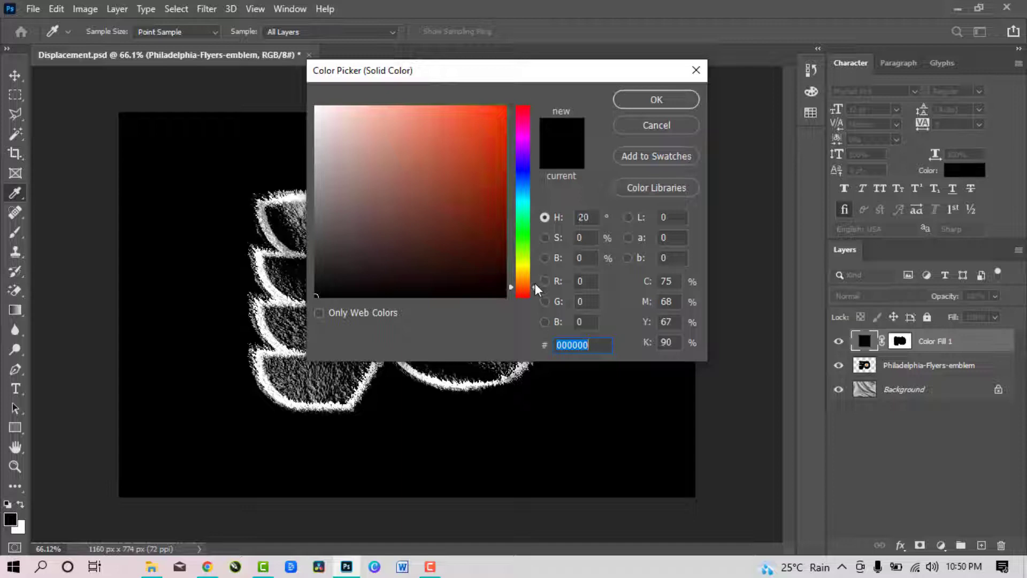
left_click(655, 99)
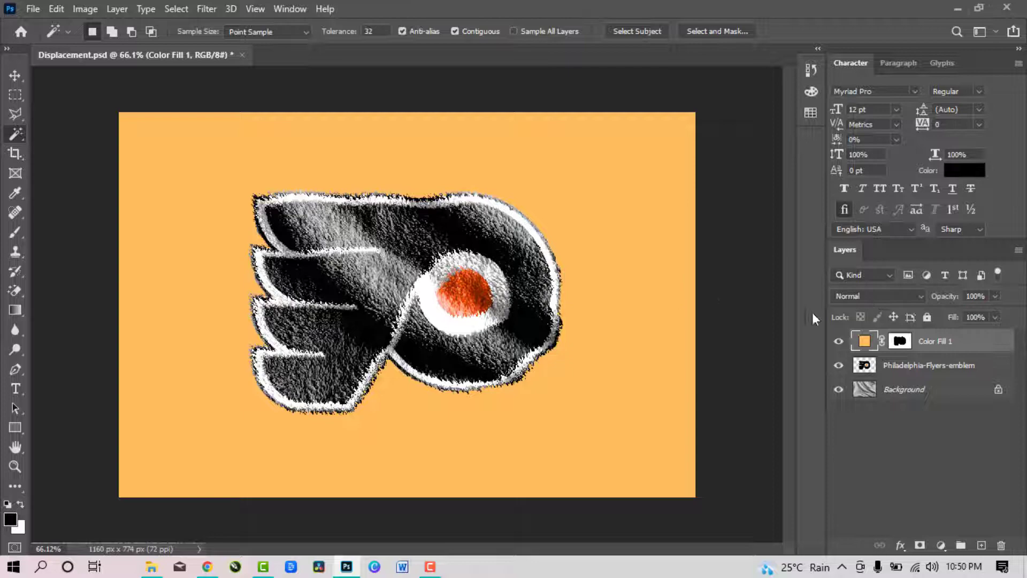